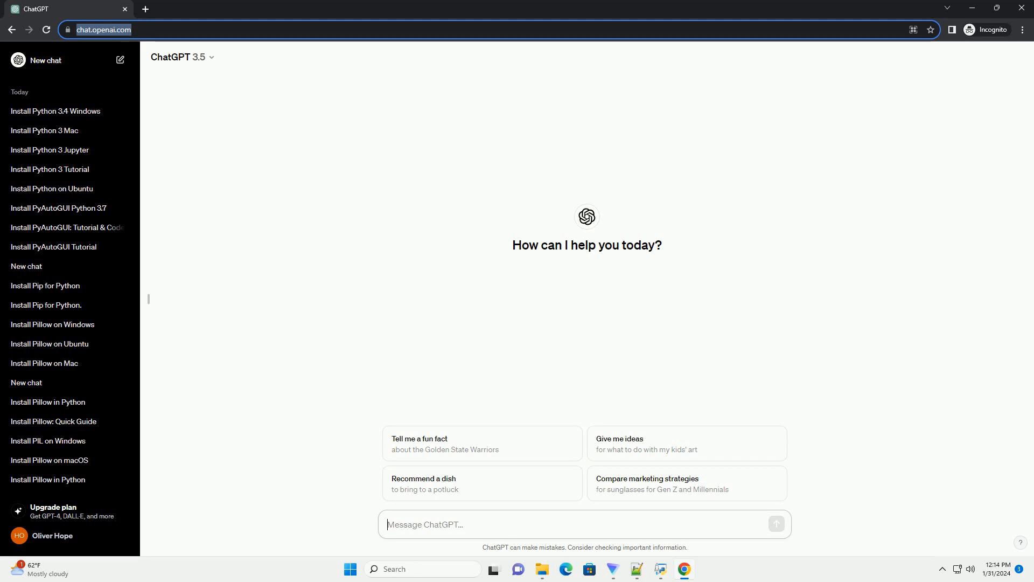
# Step: Send ChatGPT a request for a Python 3.6 virtualenv-on-Ubuntu tutorial with code examples
pyautogui.click(776, 524)
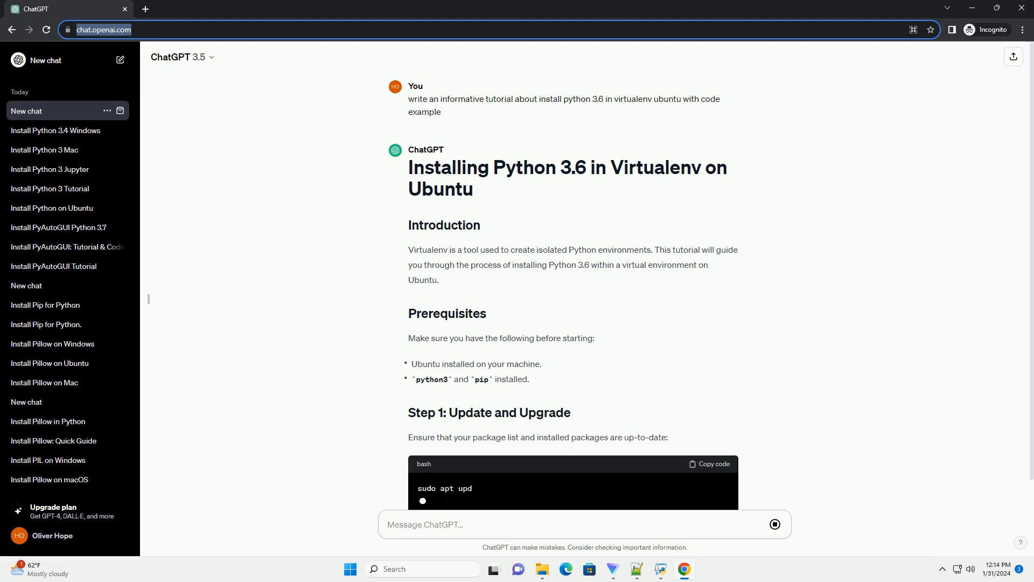
# Step: Follow the generating answer through dependencies and downloading, compiling and installing Python 3.6
pyautogui.scroll(-3)
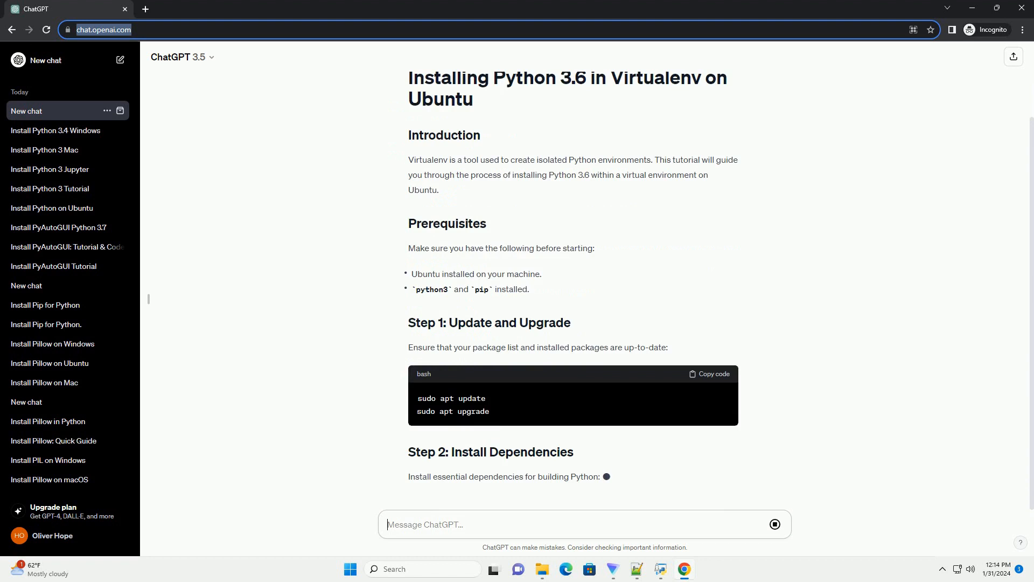
pyautogui.scroll(-3)
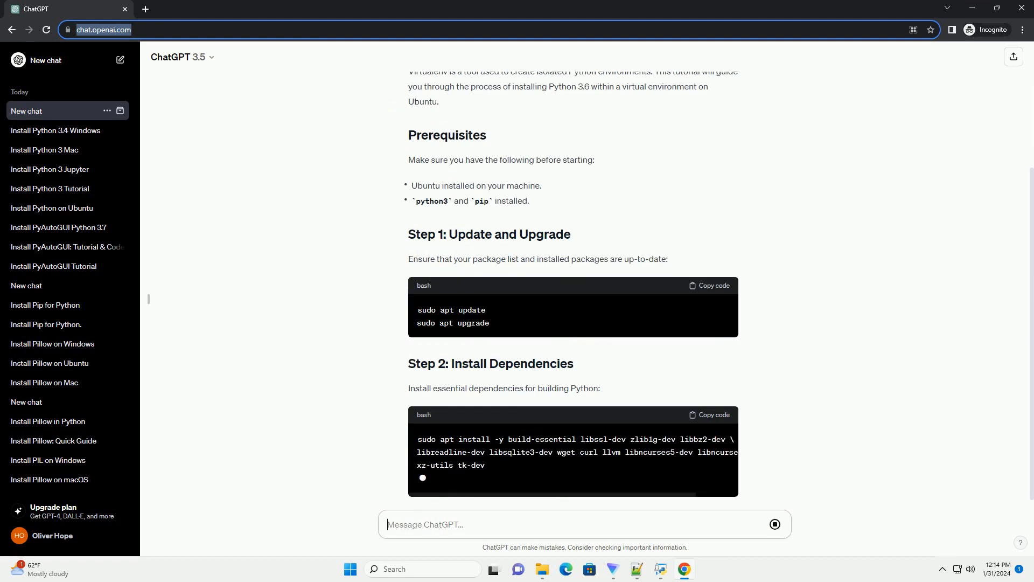
pyautogui.scroll(-3)
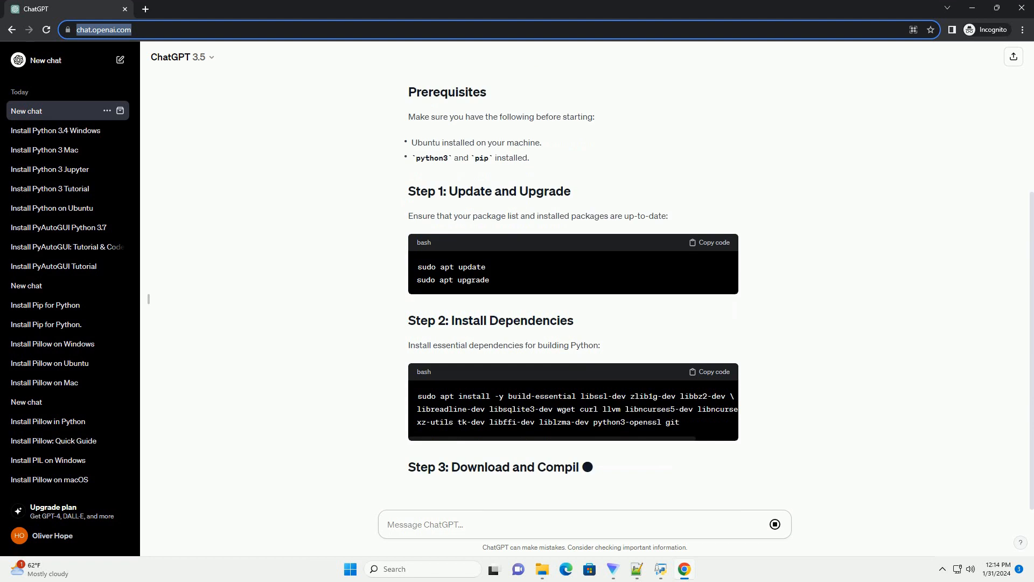
pyautogui.scroll(-3)
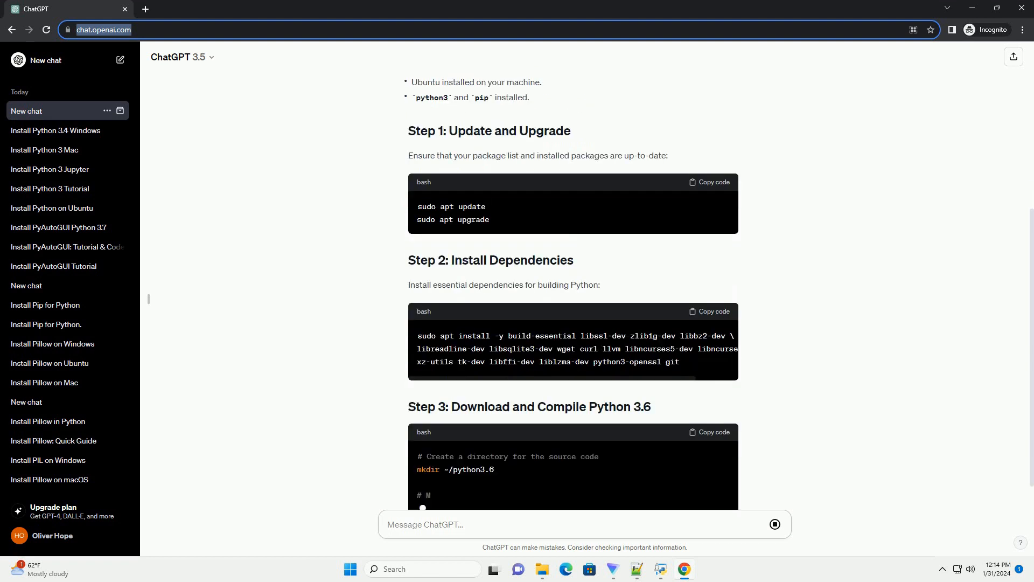
pyautogui.scroll(-3)
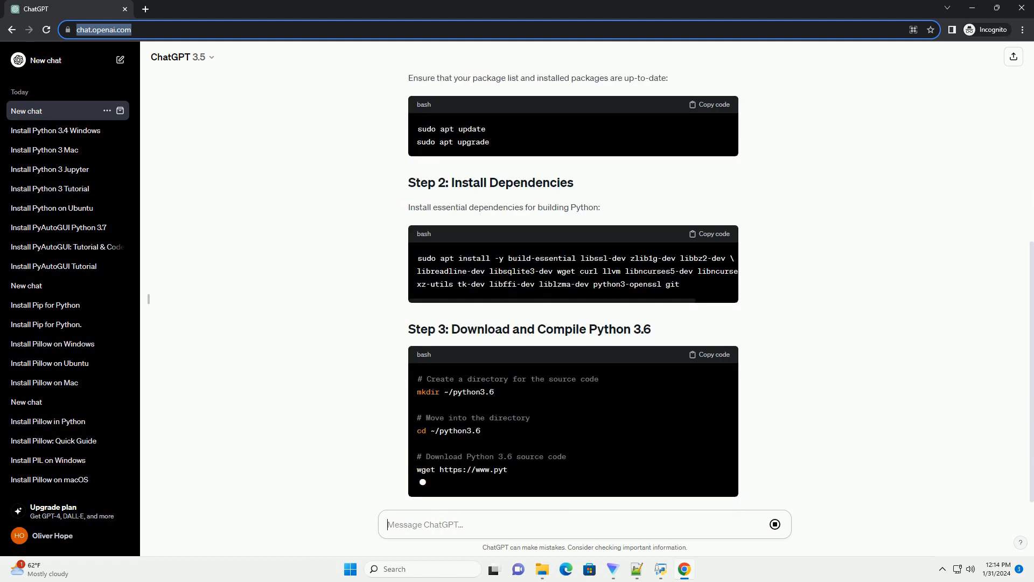
pyautogui.scroll(-3)
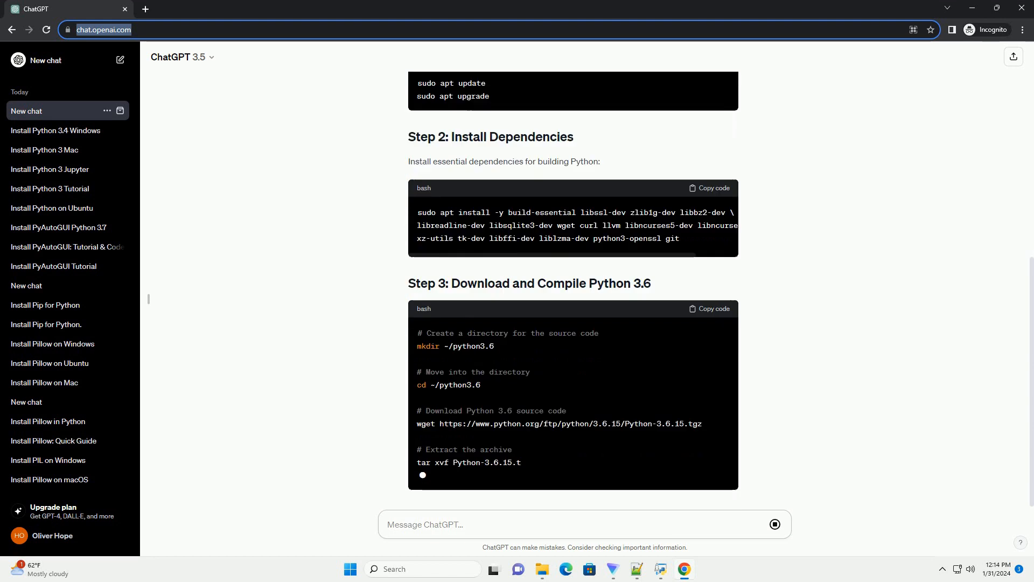
pyautogui.scroll(-3)
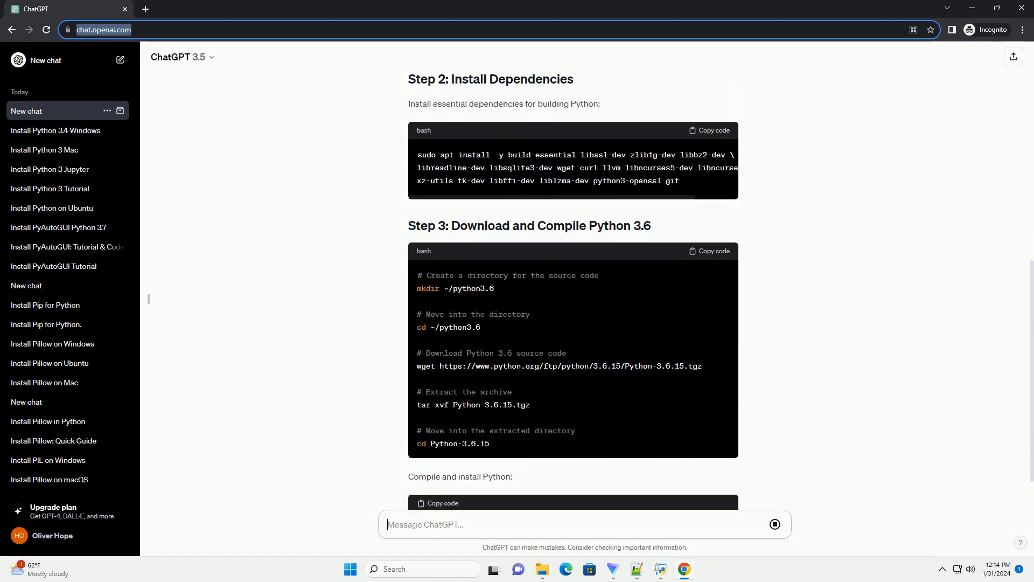
pyautogui.scroll(-3)
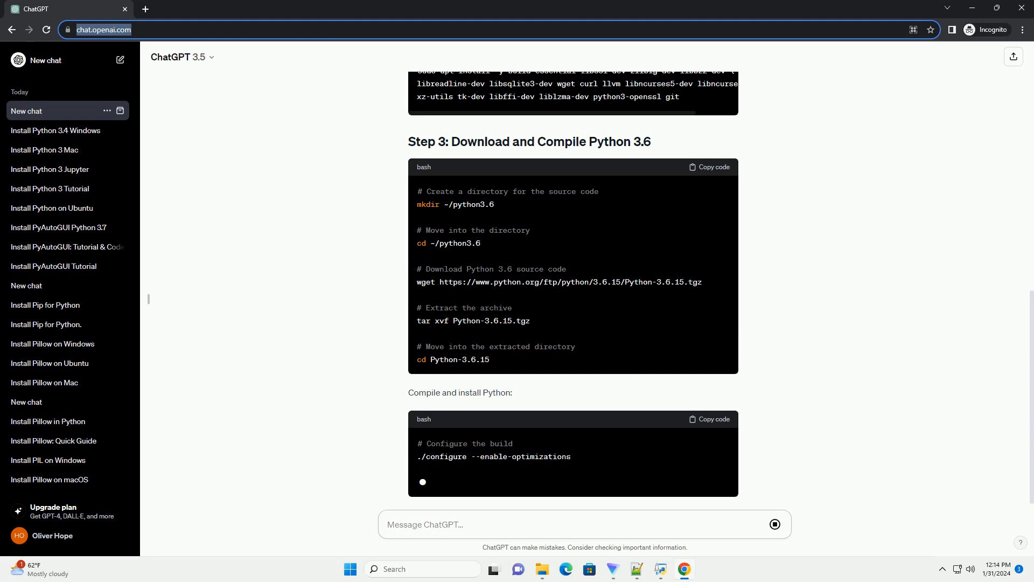
pyautogui.scroll(-3)
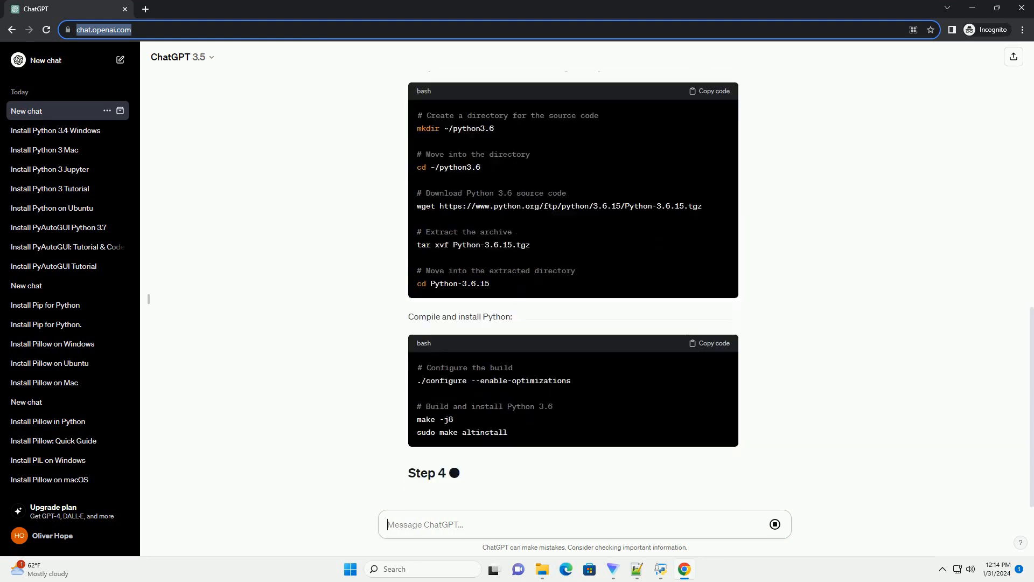
# Step: Follow the answer through virtualenv setup, activation, version check and the conclusion on deactivating
pyautogui.scroll(-3)
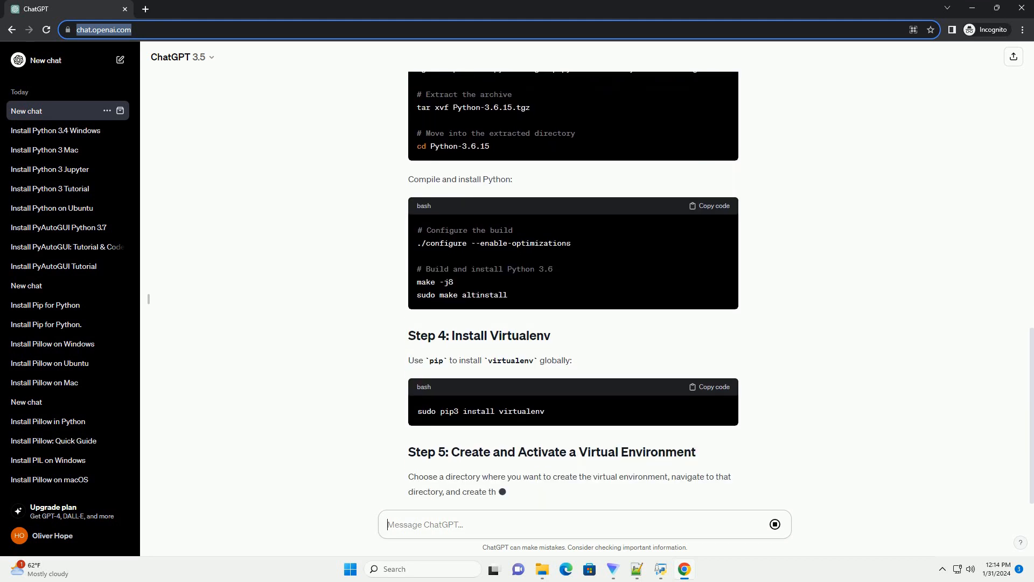
pyautogui.scroll(-3)
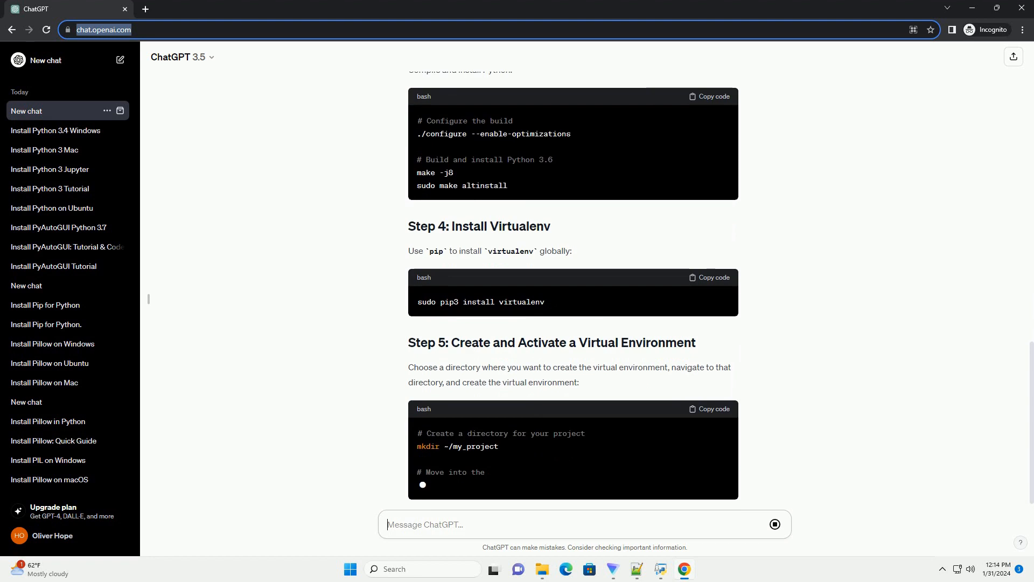
pyautogui.scroll(-3)
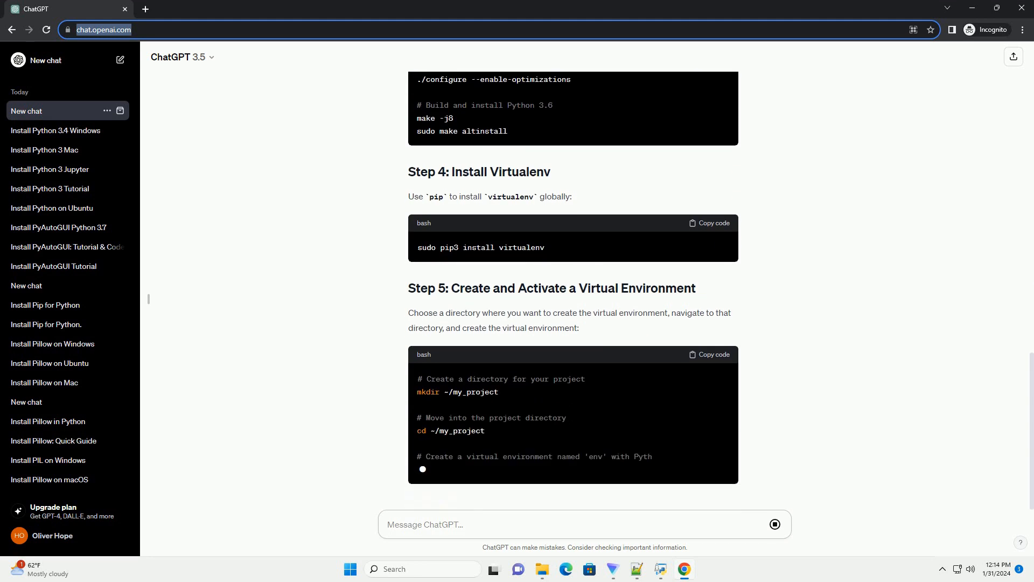
pyautogui.scroll(-3)
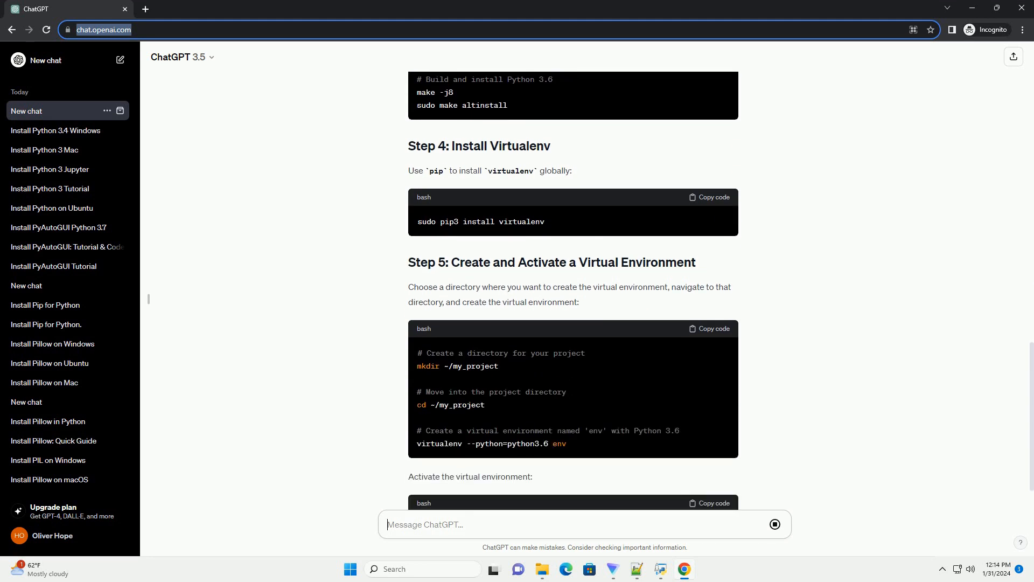
pyautogui.scroll(-3)
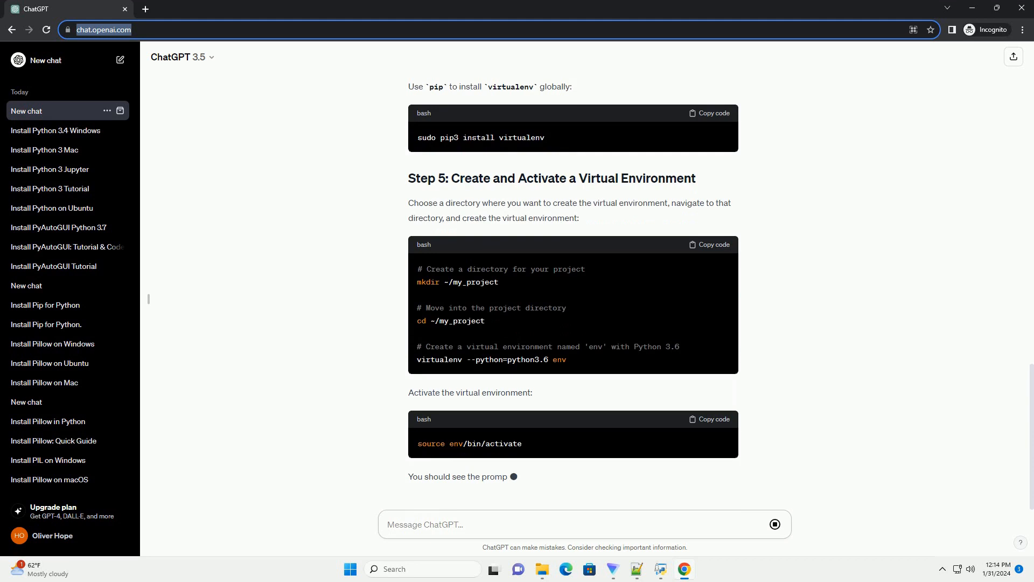
pyautogui.scroll(-3)
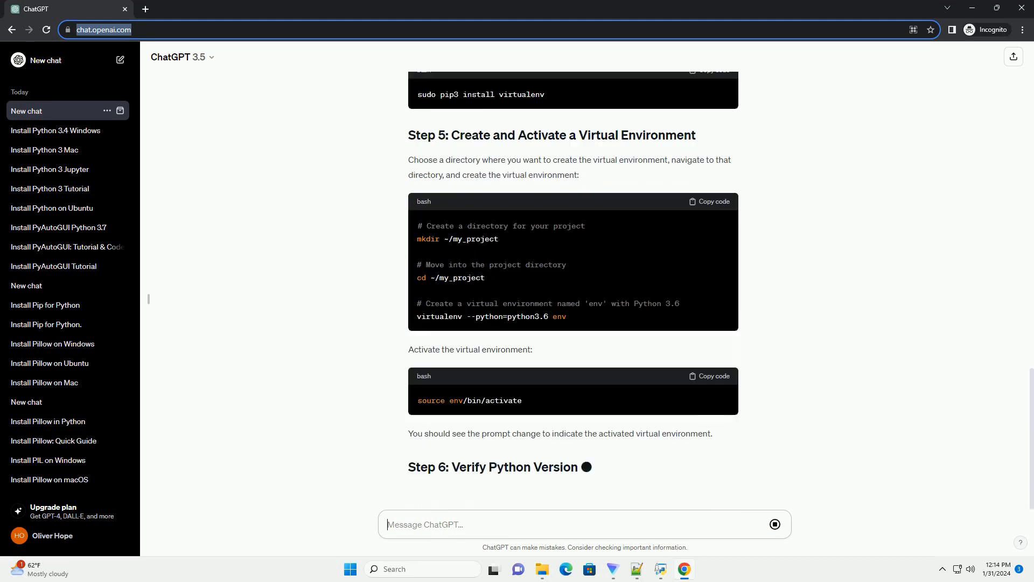
pyautogui.scroll(-3)
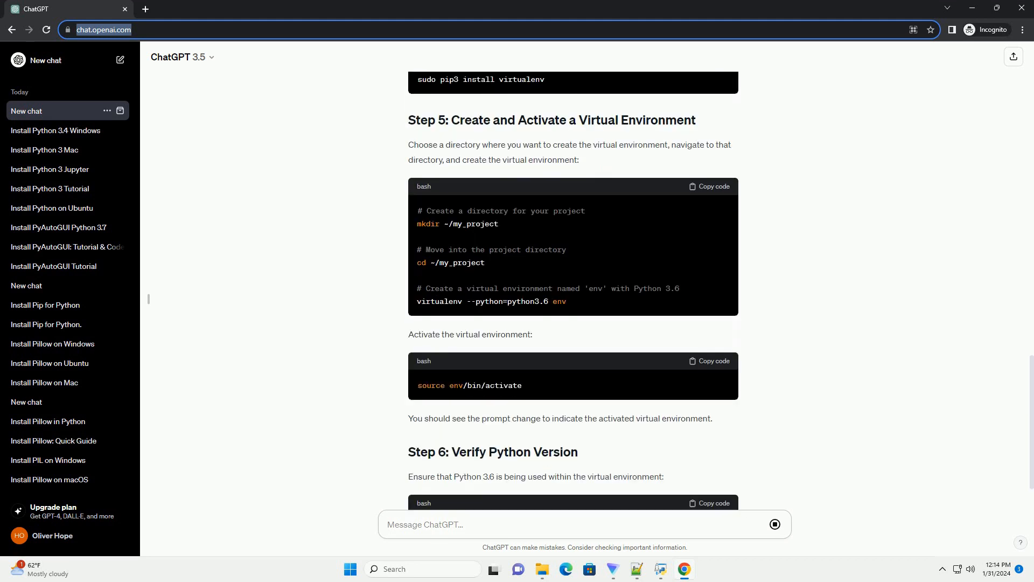
pyautogui.scroll(-3)
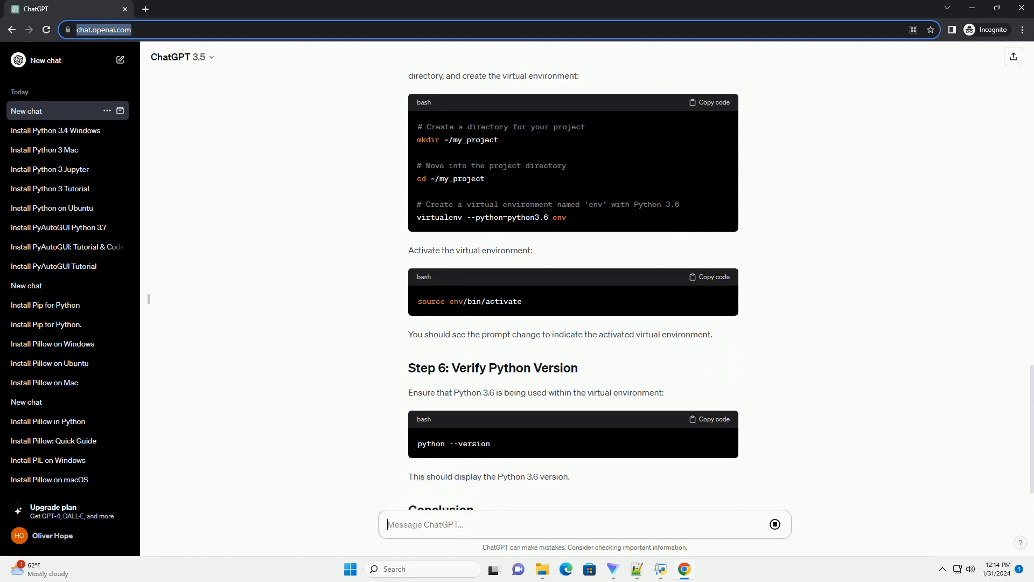
pyautogui.scroll(-3)
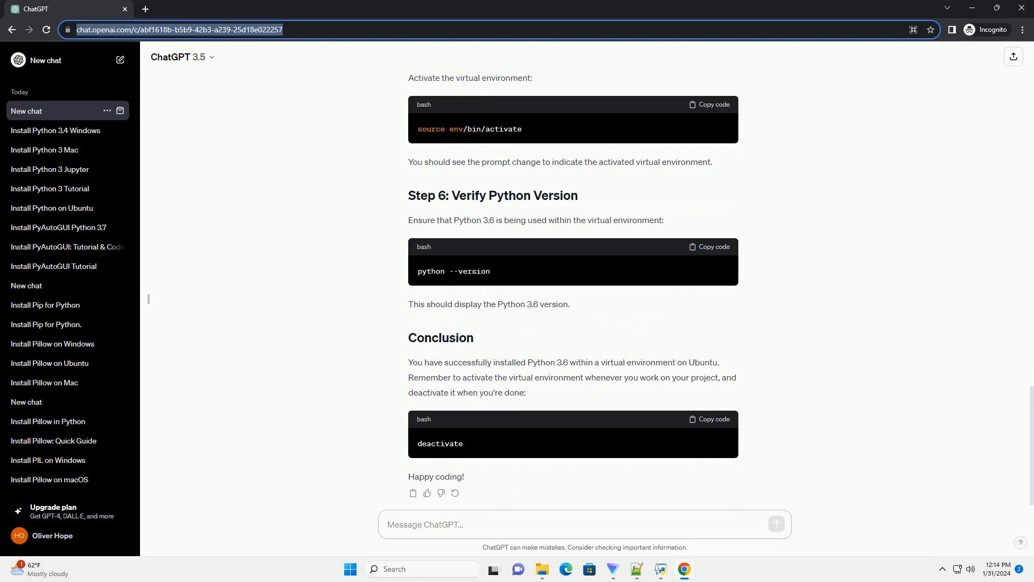
pyautogui.scroll(-3)
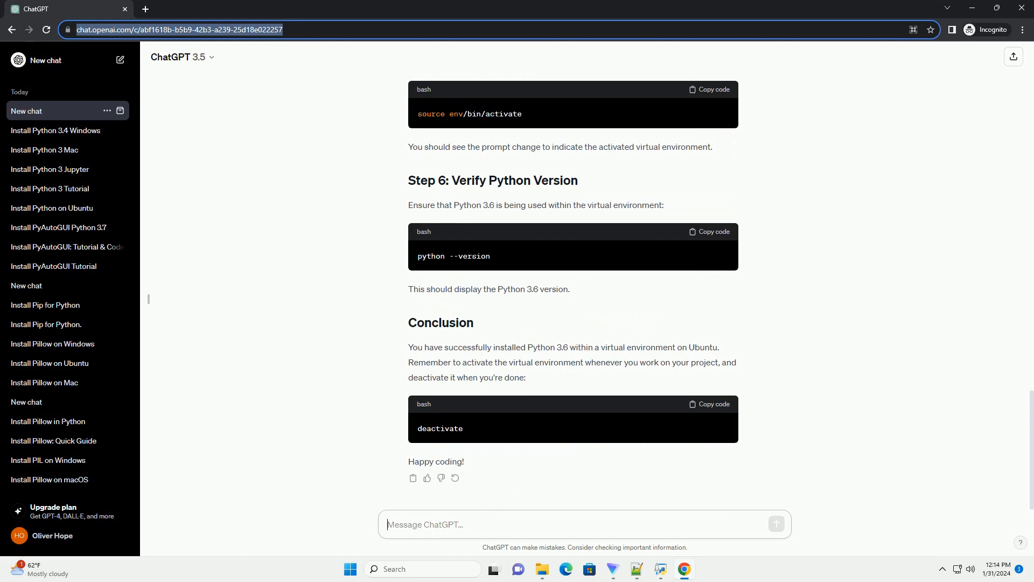